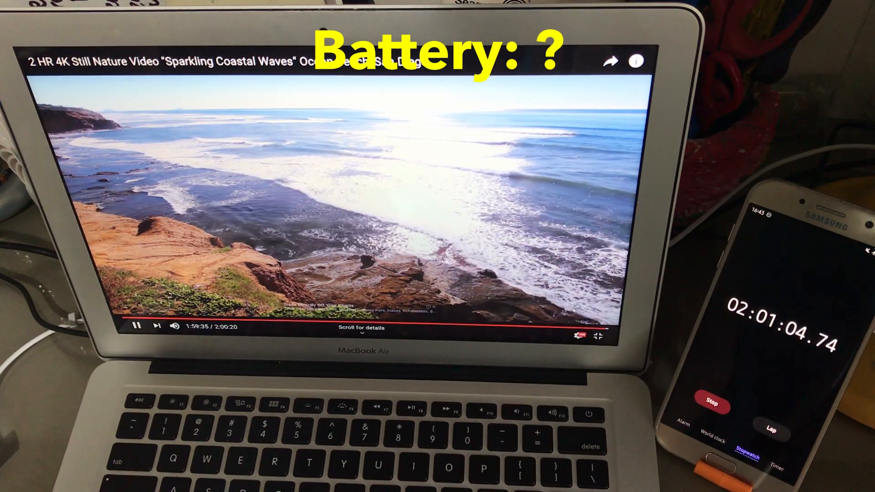
Step: Exit the finished two-hour video and launch Firefox to reach geekbench.com
left_click(597, 338)
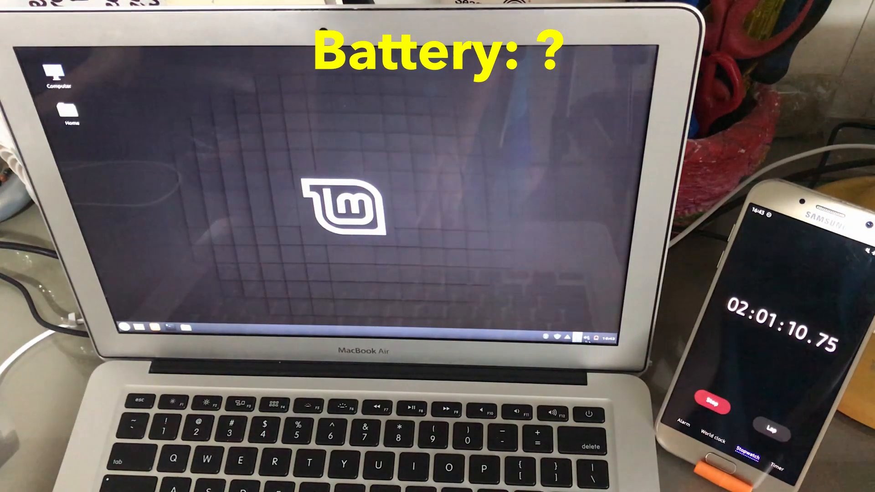
left_click(570, 336)
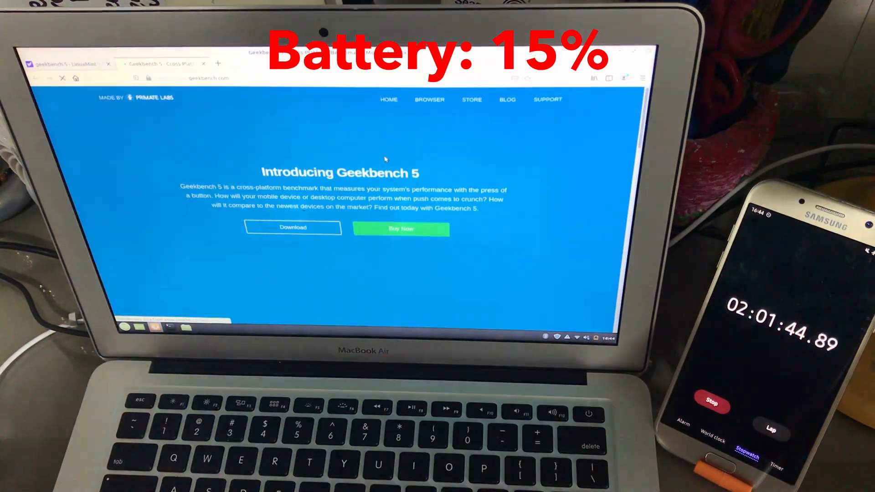
Step: Download Geekbench 5 and run the CPU benchmark until results upload
left_click(293, 228)
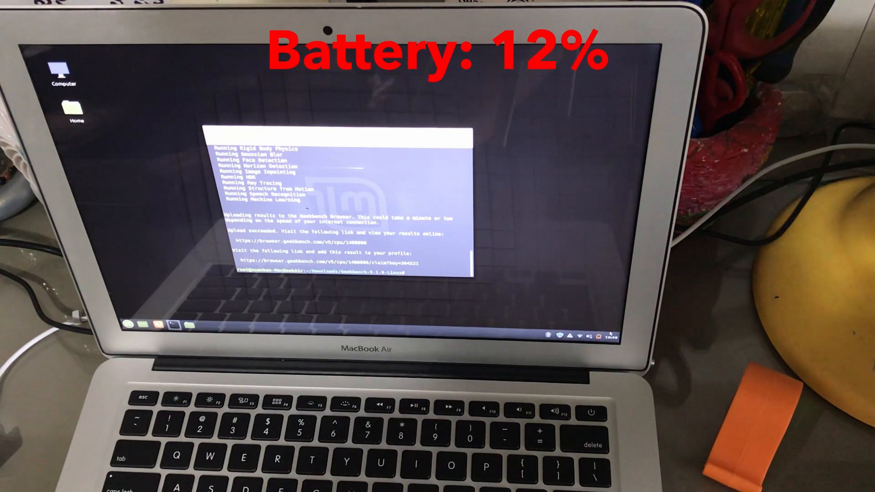
Step: Close the Geekbench results terminal and switch to the Ubuntu installation
left_click(607, 336)
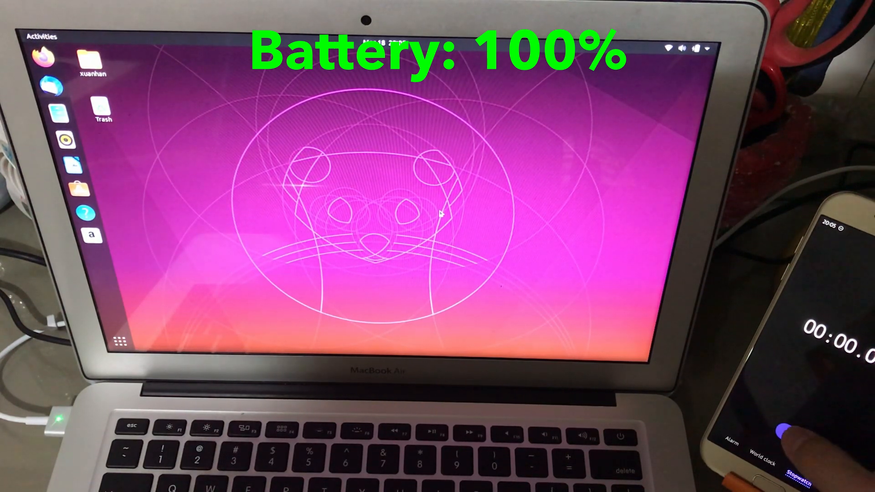
Step: Launch Firefox from the dock to play the two-hour coastal waves video full screen
left_click(784, 442)
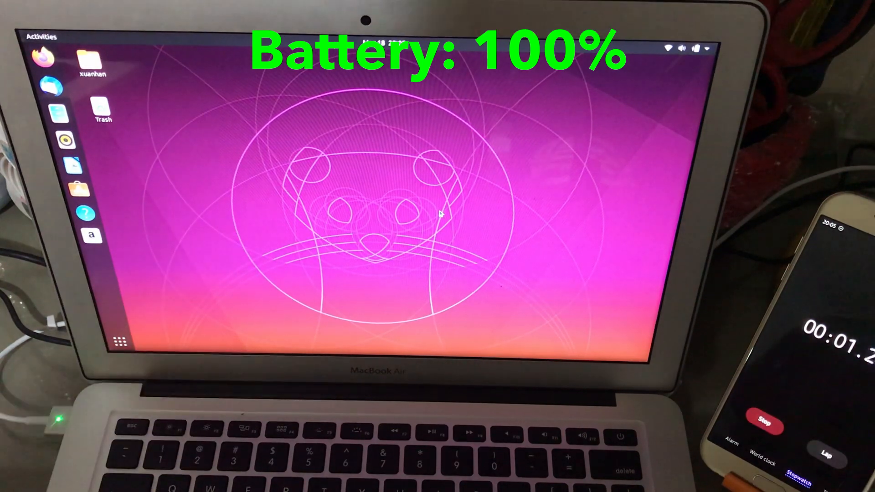
left_click(44, 55)
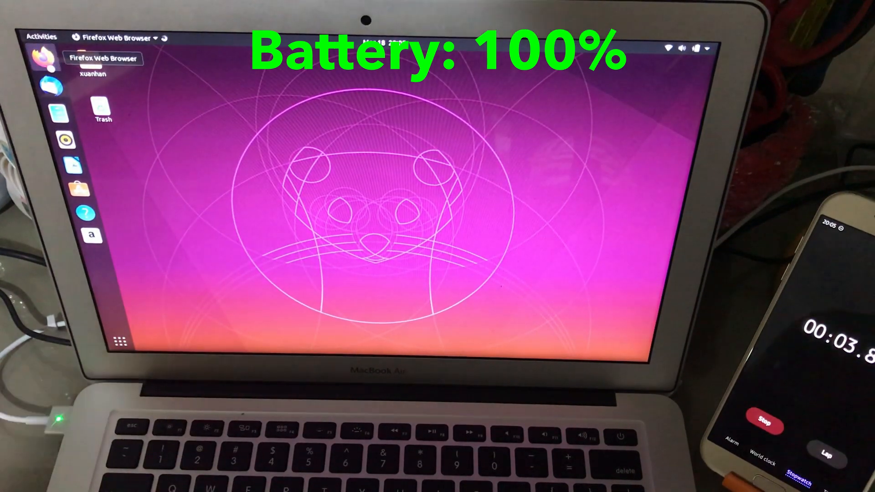
left_click(43, 58)
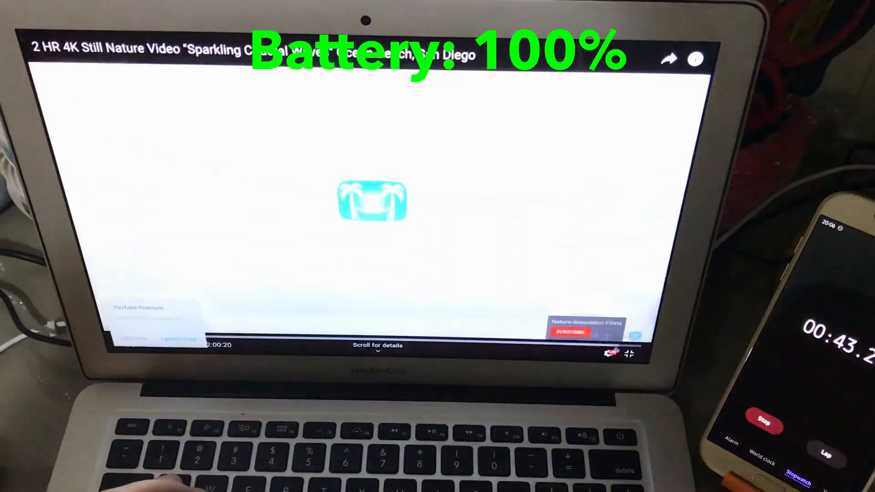
Step: Pick a fixed resolution under the video's gear menu Quality list
left_click(608, 355)
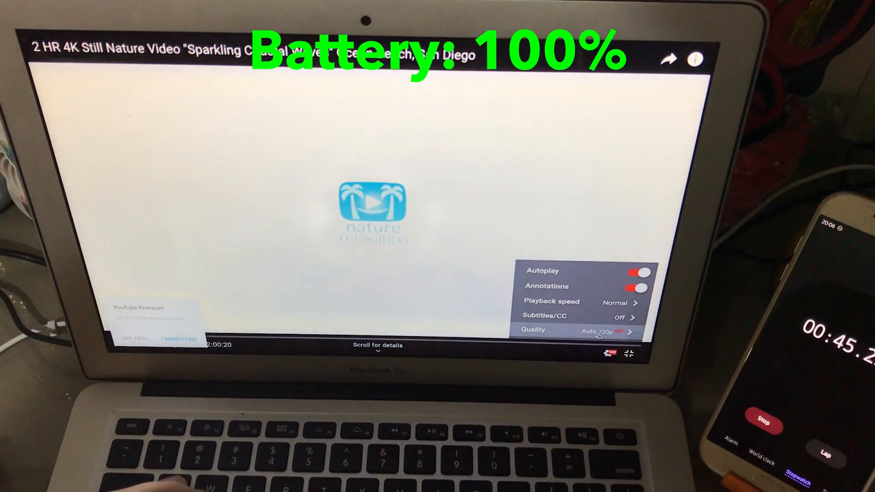
left_click(580, 330)
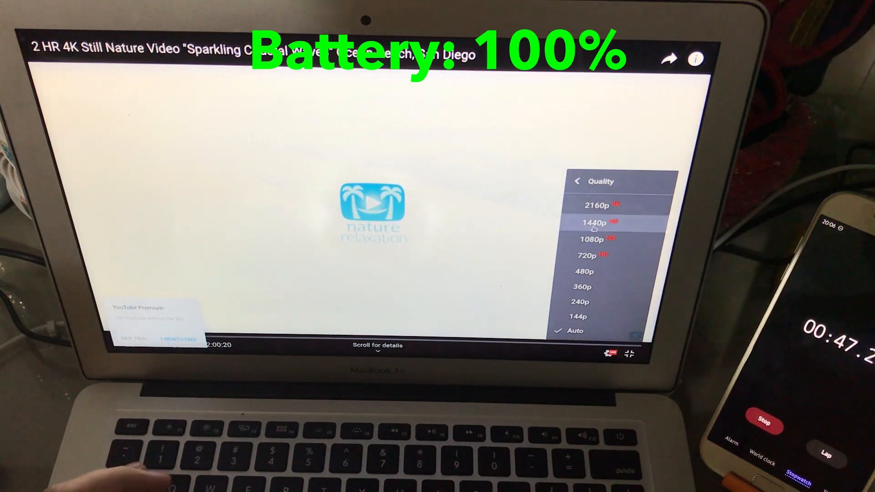
left_click(594, 222)
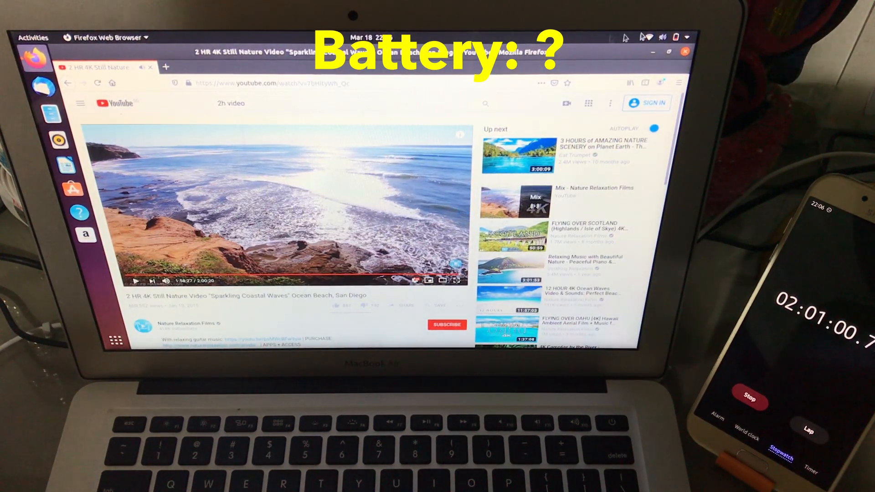
Step: Let the coastal waves video run to 2:00 while the battery drops to 22%
left_click(676, 36)
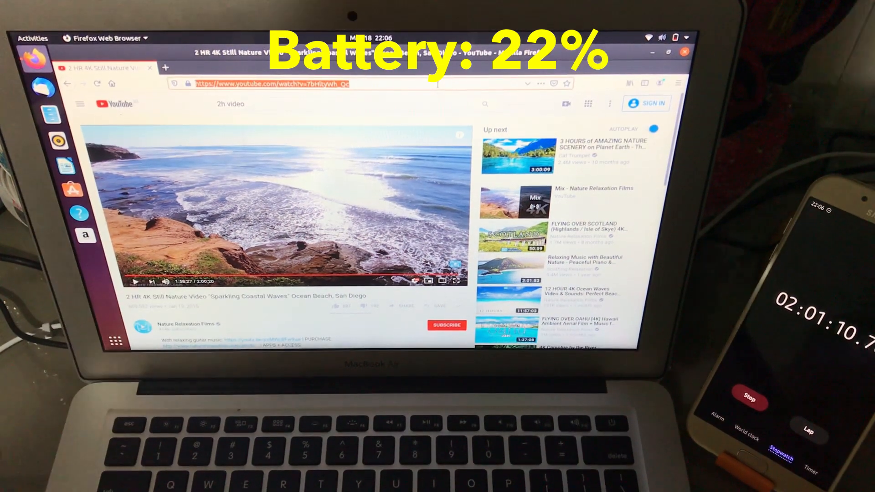
type("geekbe")
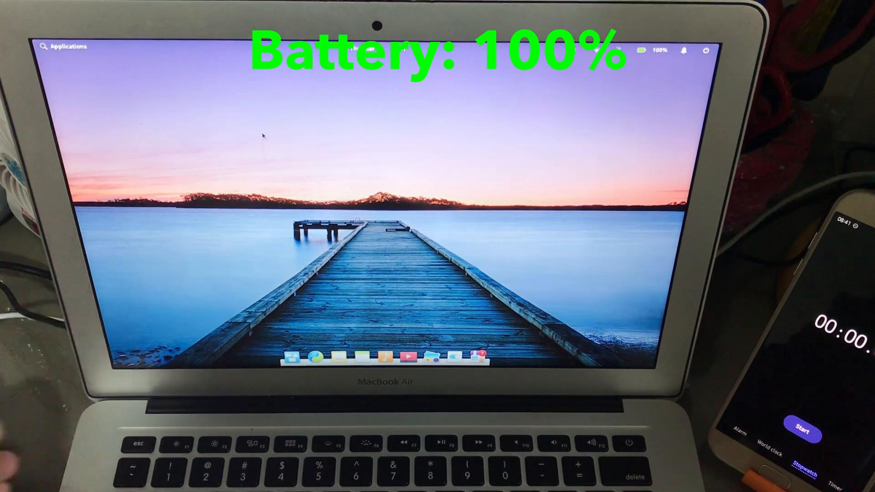
Step: Launch Firefox on elementary OS and play the coastal waves video full screen
left_click(800, 434)
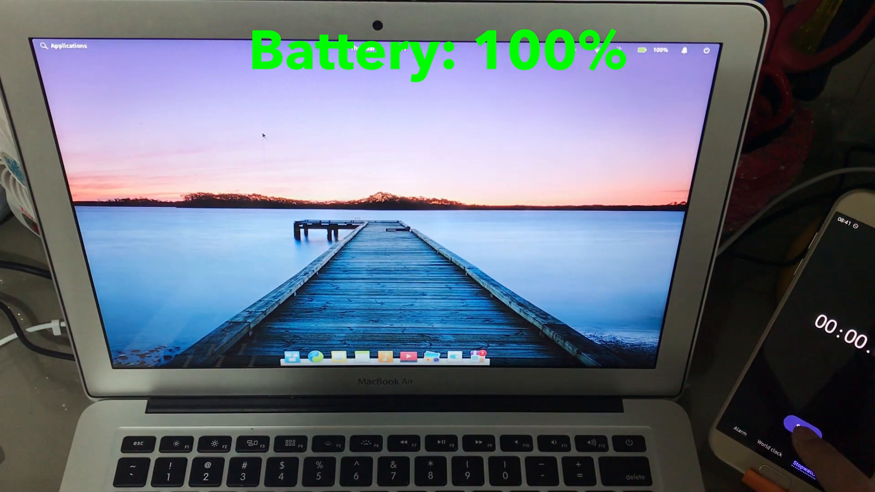
left_click(801, 441)
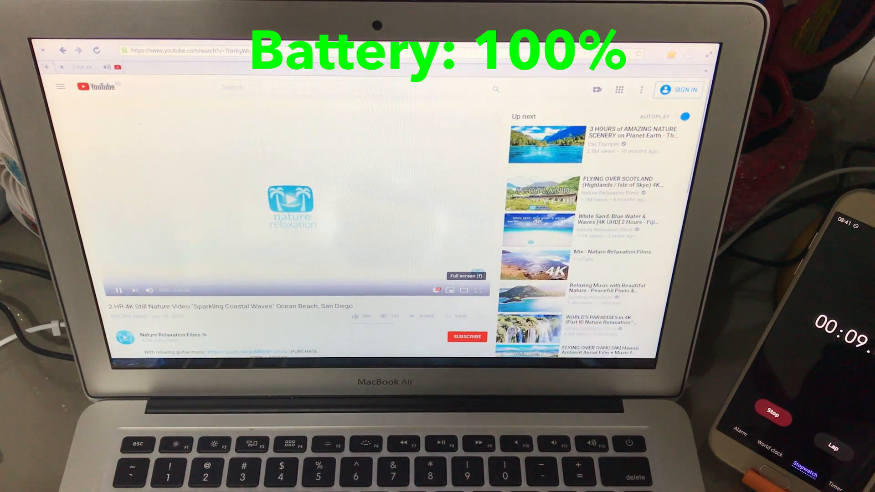
left_click(478, 290)
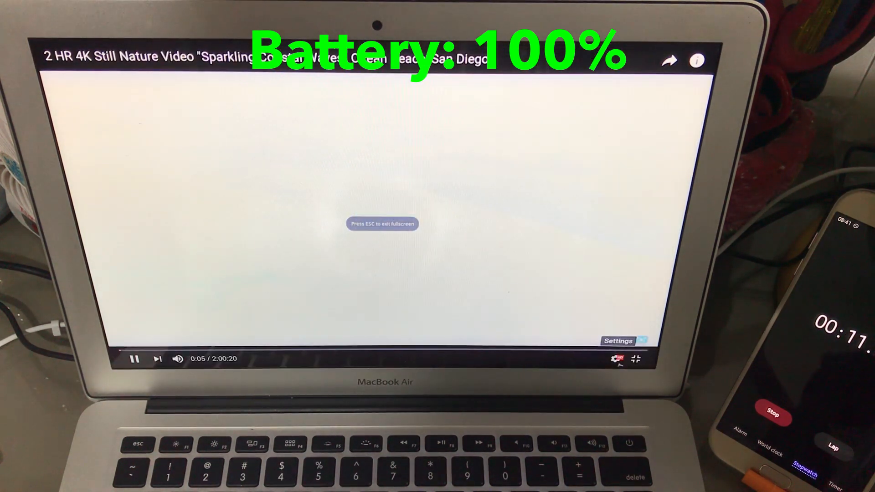
left_click(611, 360)
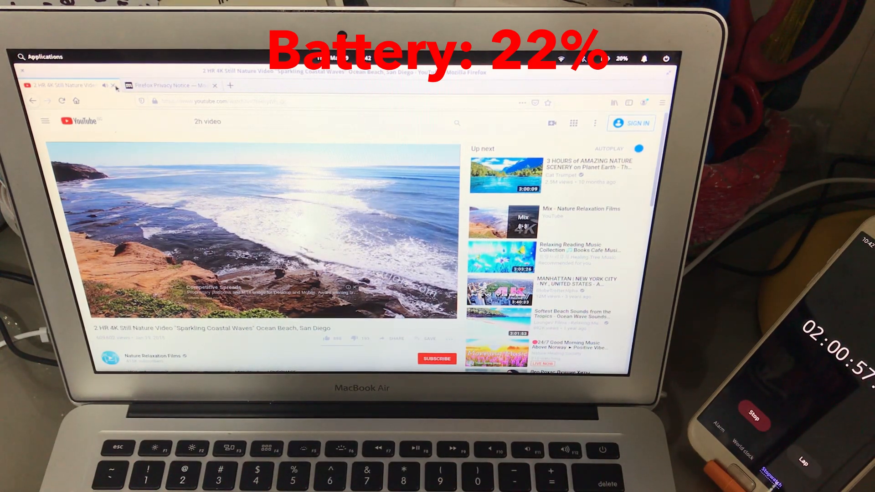
Step: Close the YouTube tab and open the Geekbench 5 download page
left_click(116, 85)
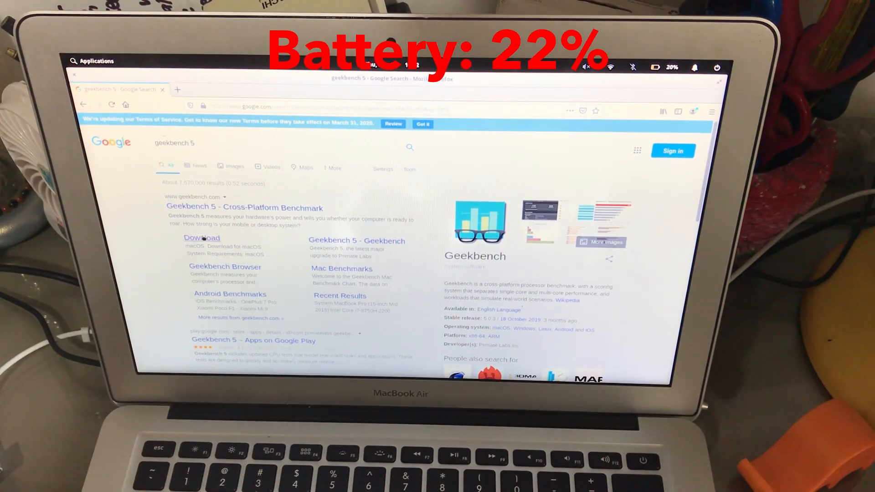
left_click(202, 238)
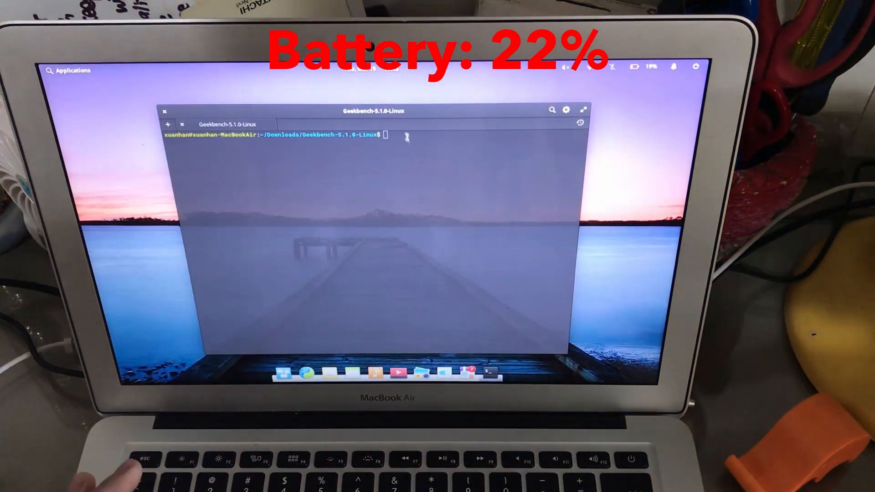
Step: Run 'sudo ./geekbench5' and follow the single-core tests
type("sudo ./geekbench5")
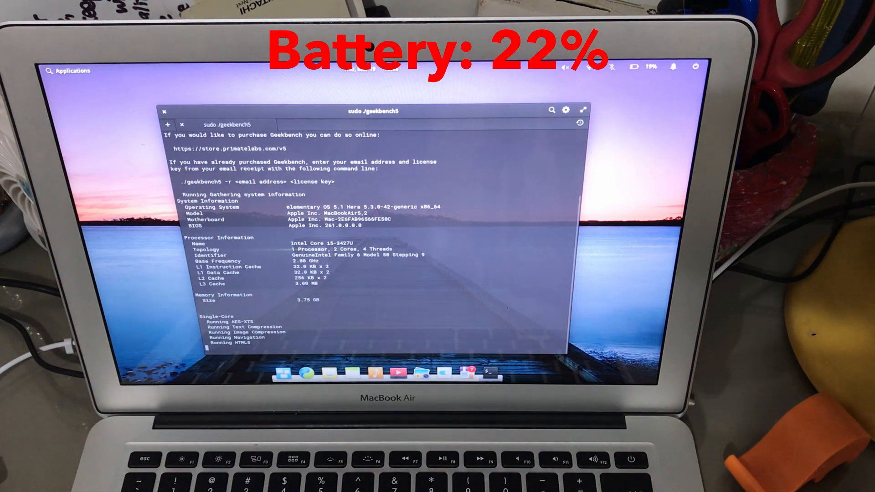
scroll("down", 3)
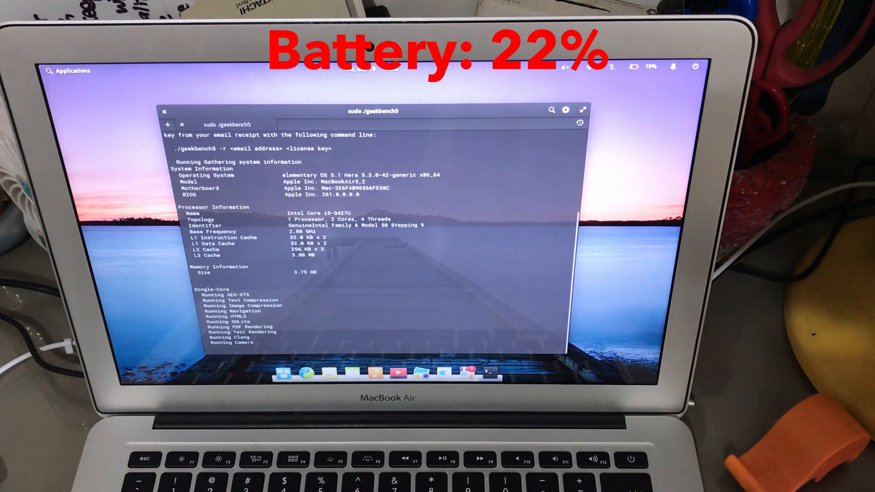